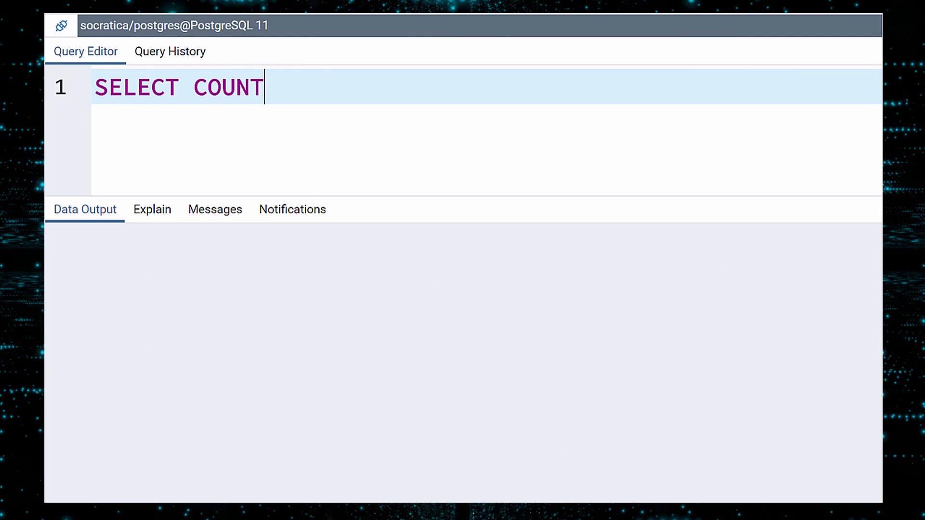
Run SELECT COUNT(*) FROM secret_user; to count the table's rows
{"action": "type", "text": "(*) FROM secret_user;"}
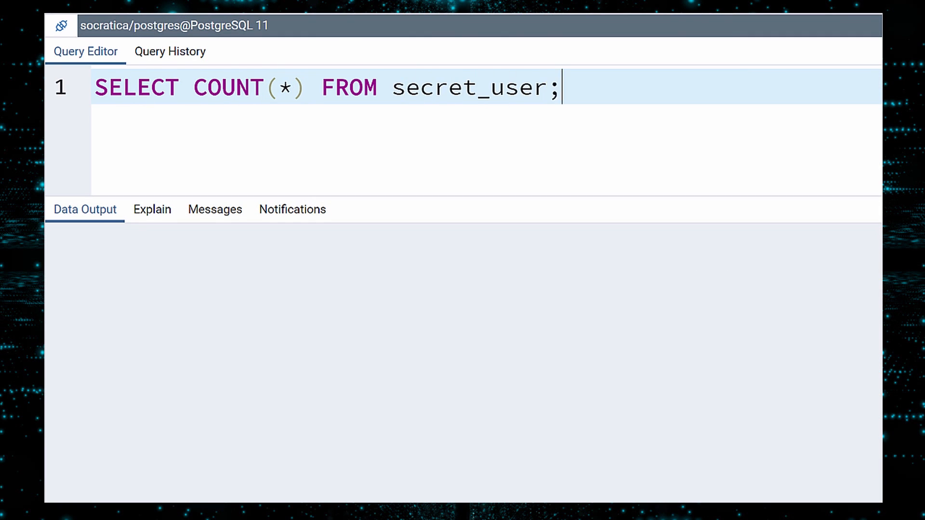
{"action": "key", "text": "F5"}
{"action": "type", "text": "SELECT * FROM se"}
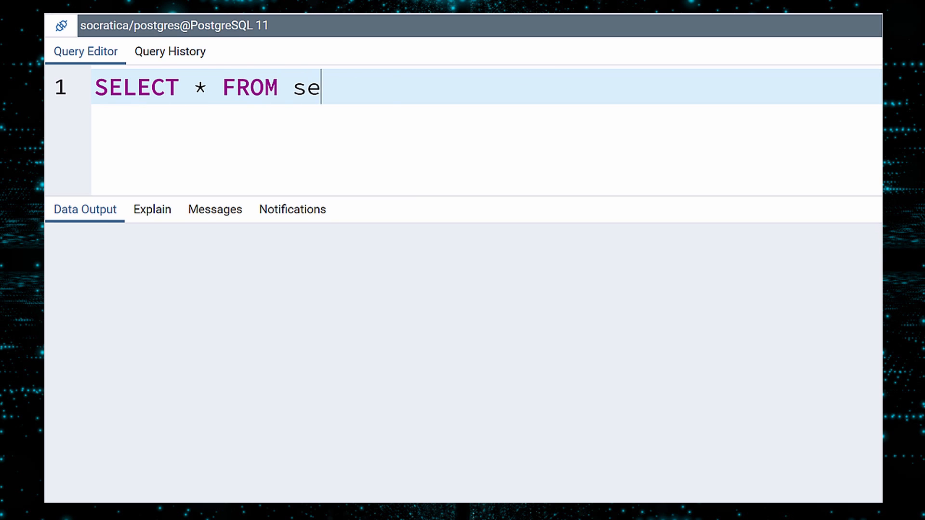
Run SELECT * FROM secret_user; to list all eight rows, with user 1 still Jimmy
{"action": "type", "text": "cret_user;"}
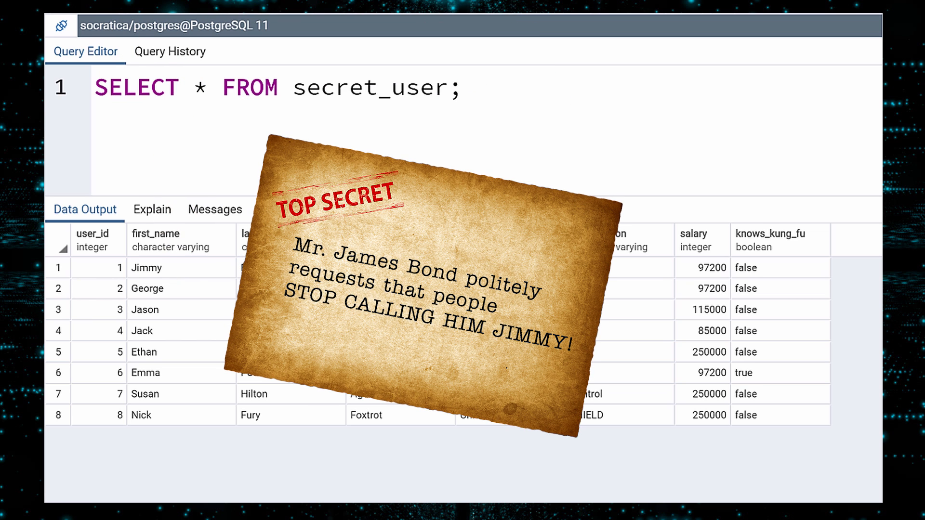
{"action": "left_click", "coordinate": [465, 90]}
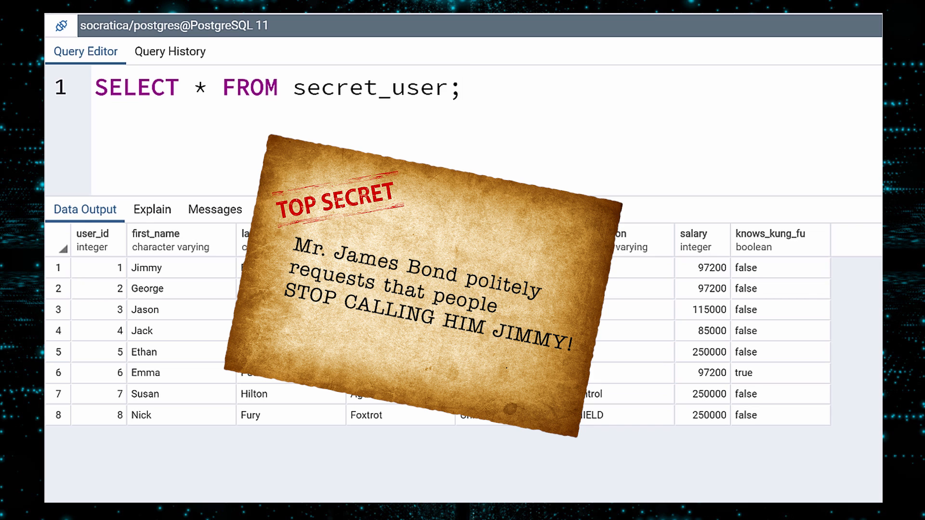
{"action": "left_click", "coordinate": [464, 91]}
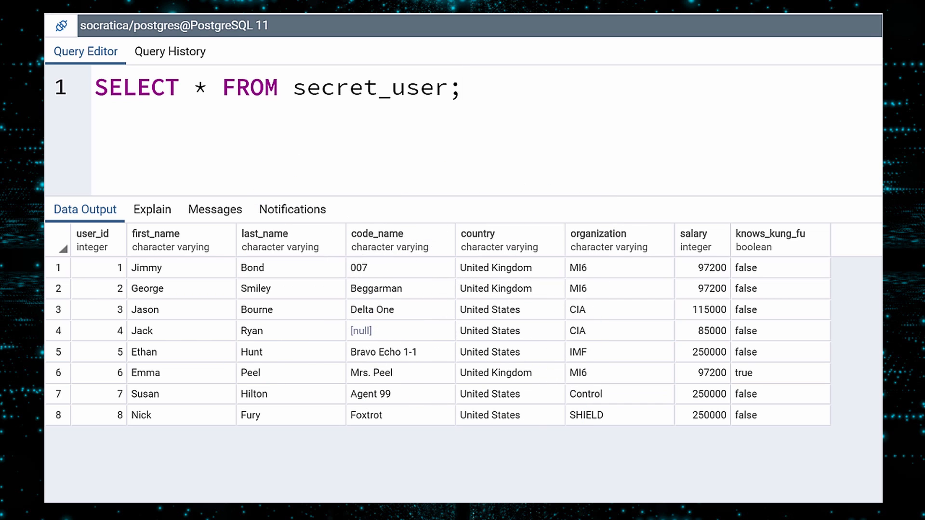
Run UPDATE secret_user SET first_name = 'James' WHERE user_id = 1;
{"action": "type", "text": "UPDATE"}
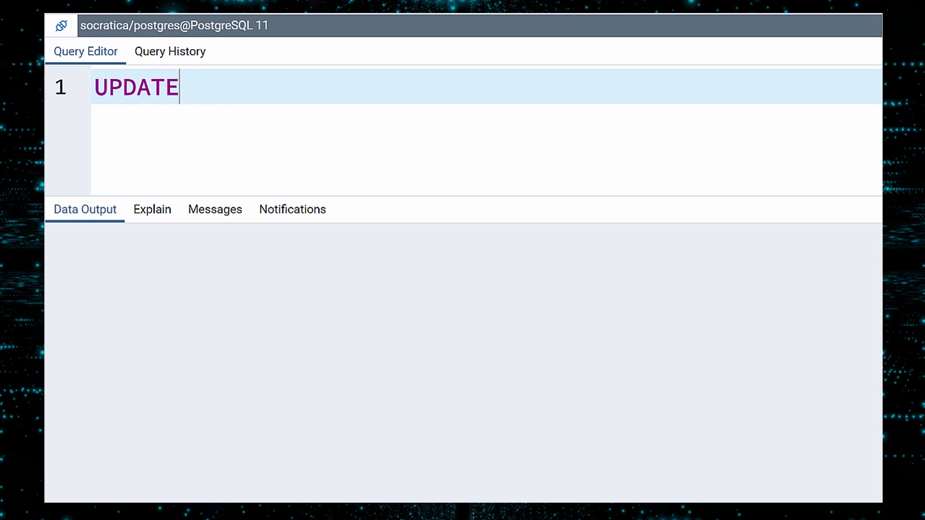
{"action": "type", "text": "secret_user"}
{"action": "type", "text": "SET f"}
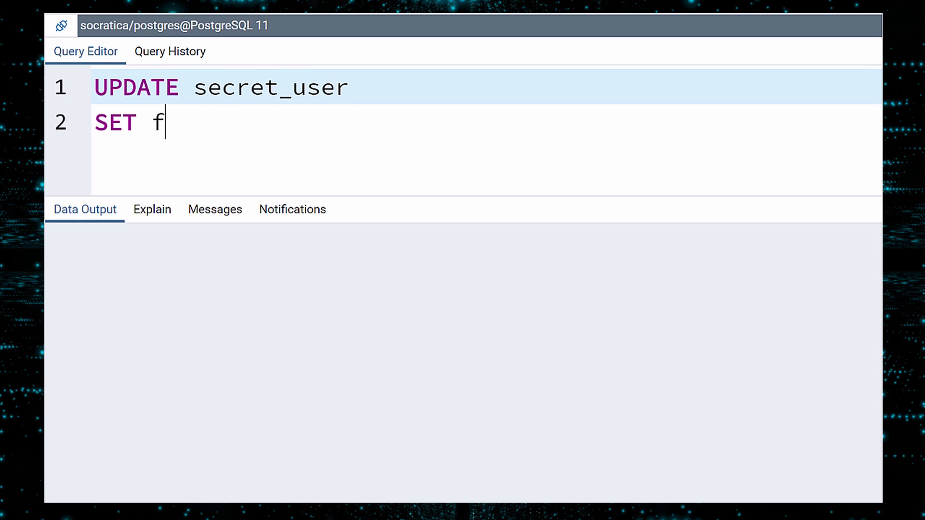
{"action": "type", "text": "irst_name ="}
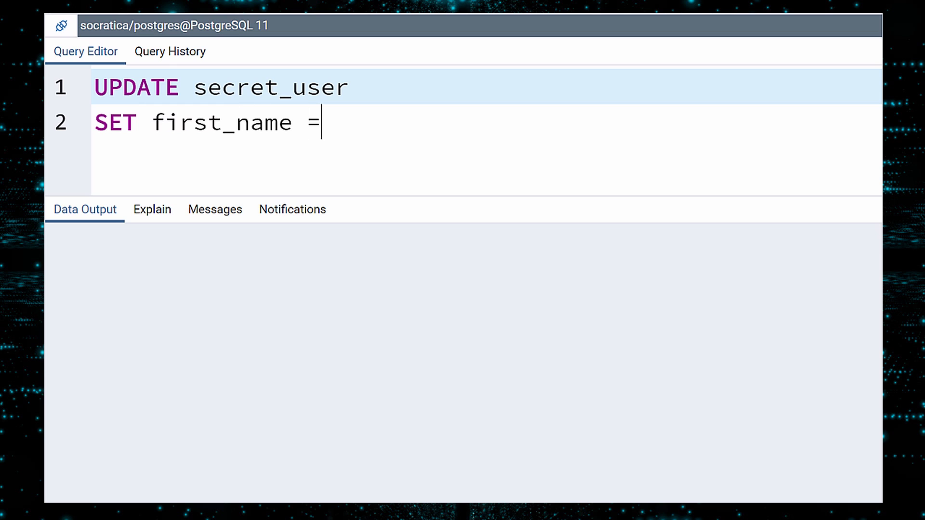
{"action": "type", "text": "'James'"}
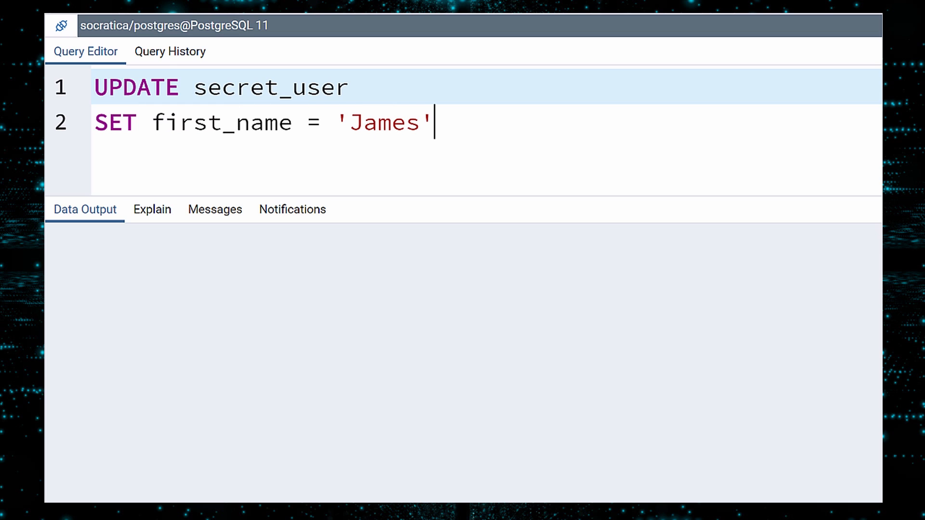
{"action": "key", "text": "Enter"}
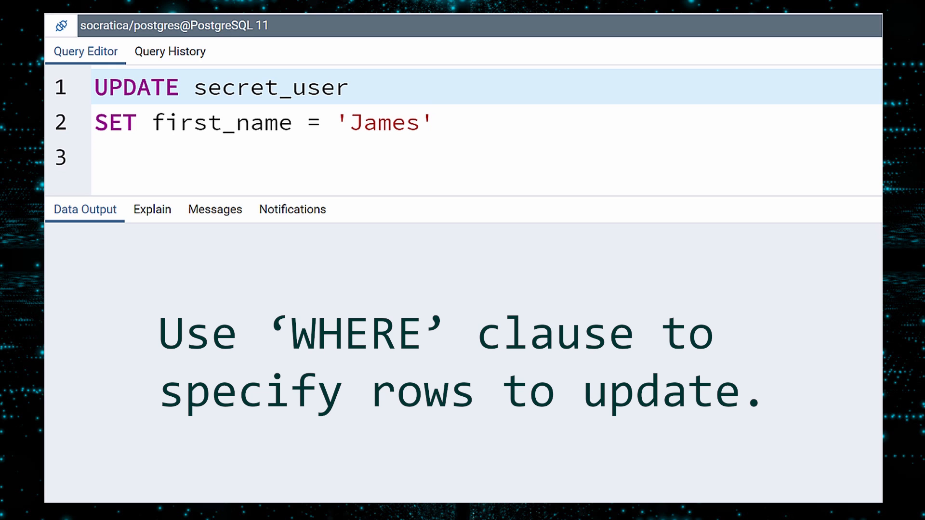
{"action": "type", "text": "WHERE user_id"}
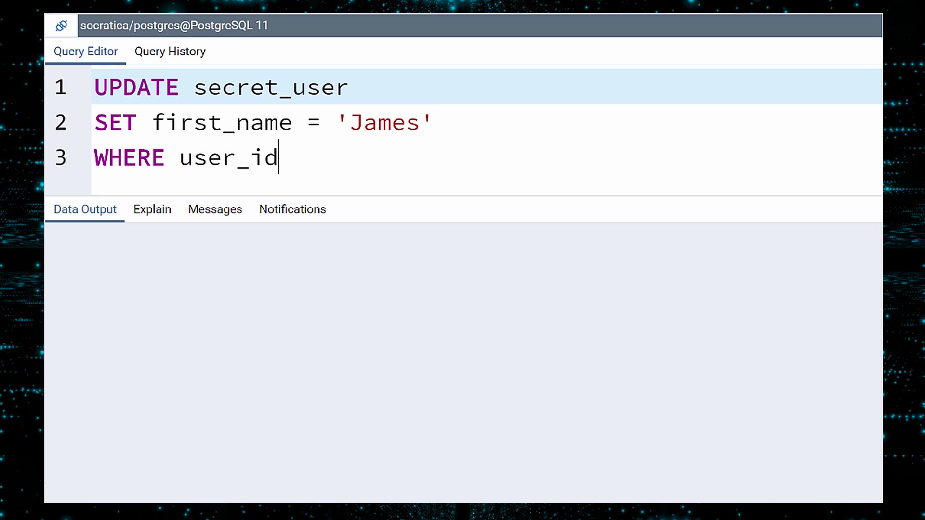
{"action": "type", "text": "= 1;"}
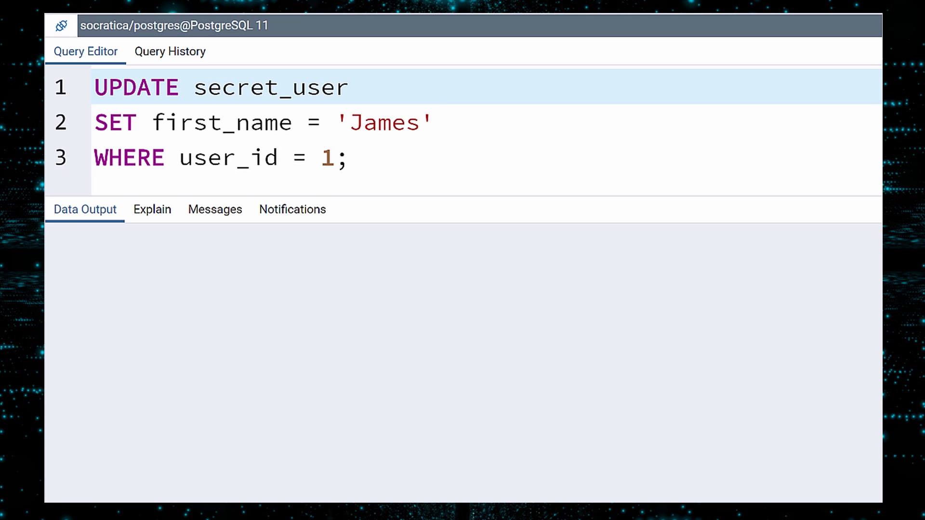
{"action": "left_click", "coordinate": [349, 159]}
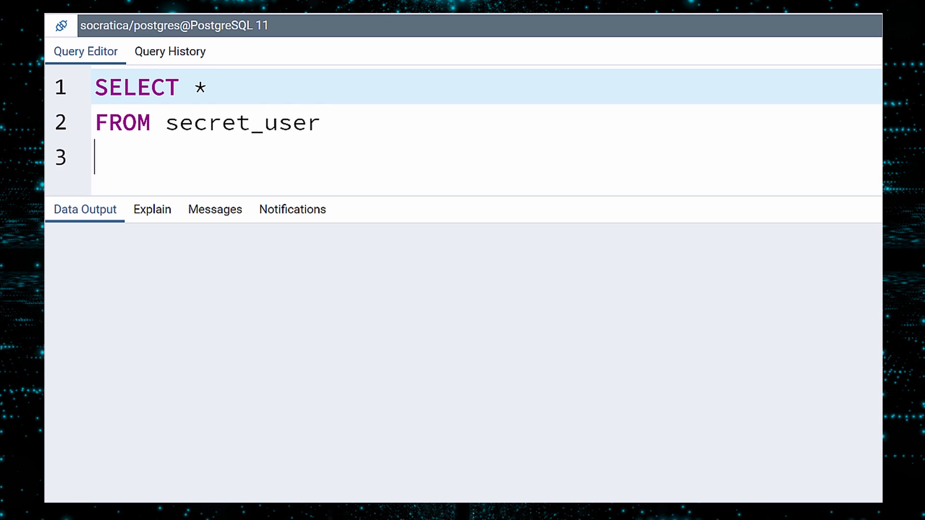
List secret_user ORDER BY user_id, confirming user 1 is now James Bond
{"action": "type", "text": "ORDER BY user_id;"}
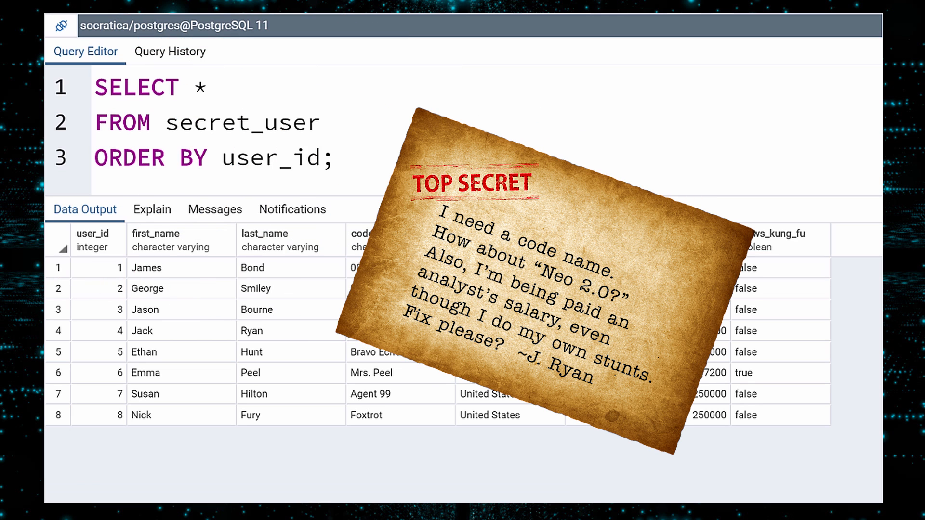
{"action": "left_click", "coordinate": [336, 159]}
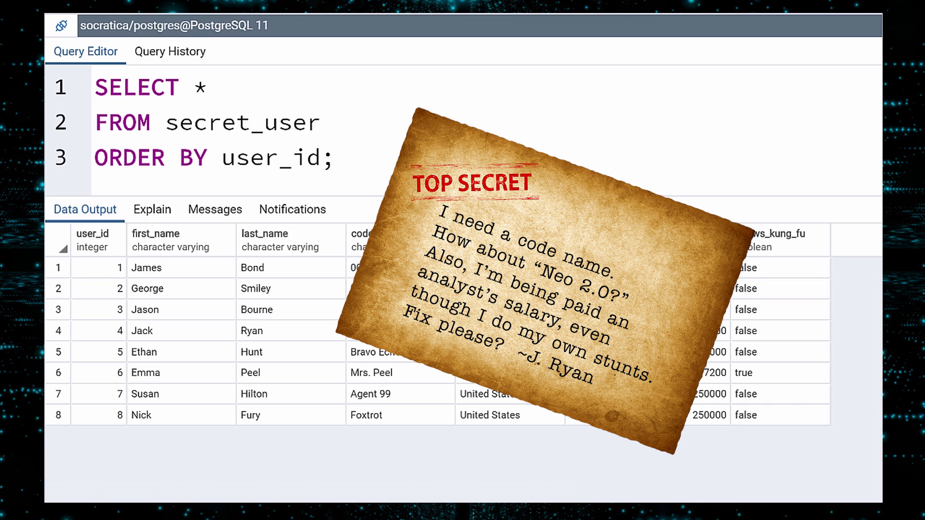
{"action": "left_click", "coordinate": [335, 158]}
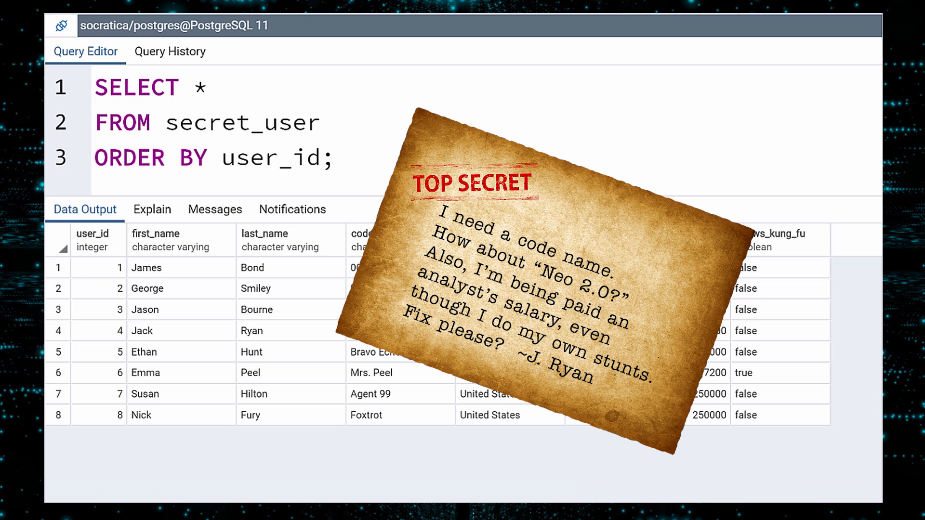
{"action": "left_click", "coordinate": [335, 158]}
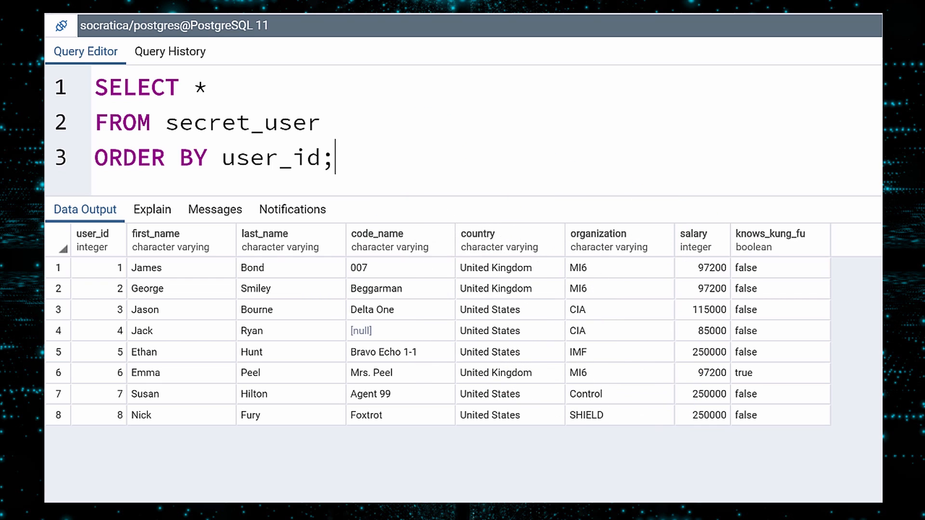
Type UPDATE secret_user SET code_name = 'Neo 2.0', salary = 115000
{"action": "type", "text": "UPDATE"}
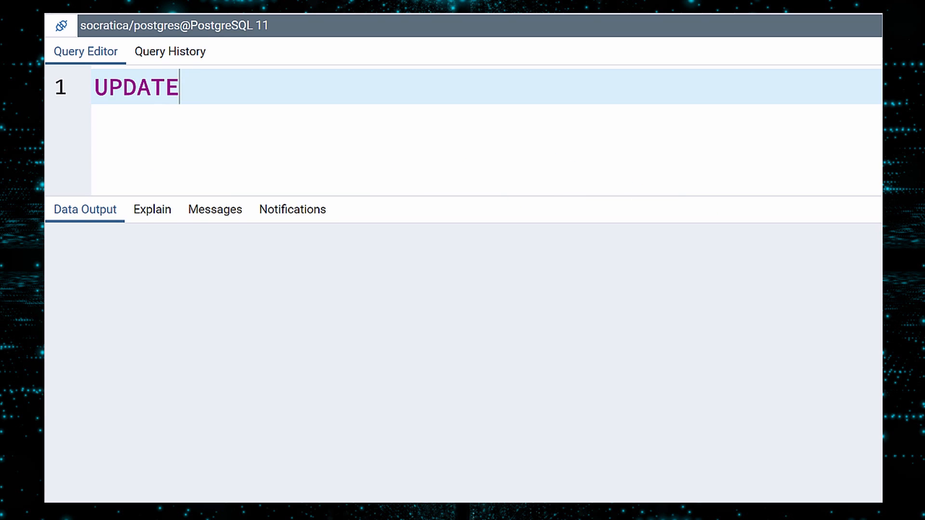
{"action": "type", "text": "secret_user"}
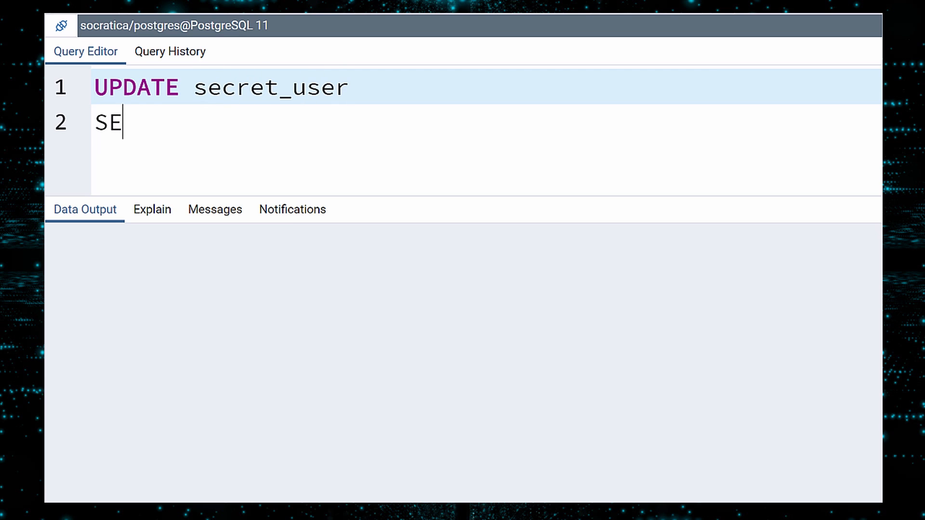
{"action": "type", "text": "T code_name = 'Neo '"}
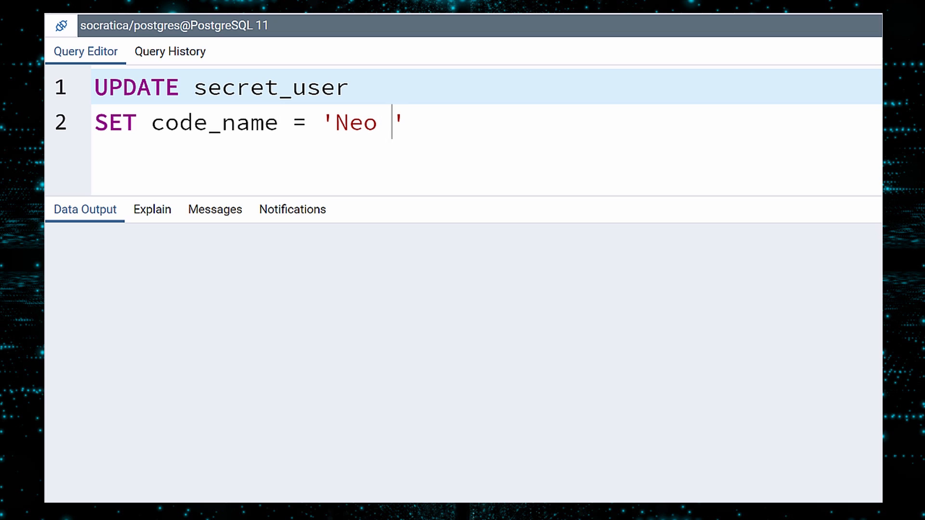
{"action": "type", "text": "2.0', sa"}
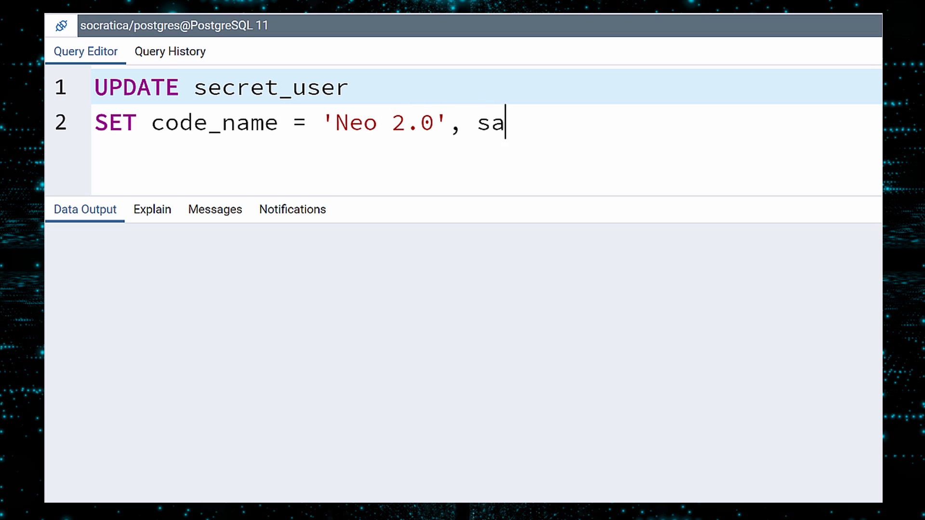
{"action": "type", "text": "lary = 115000"}
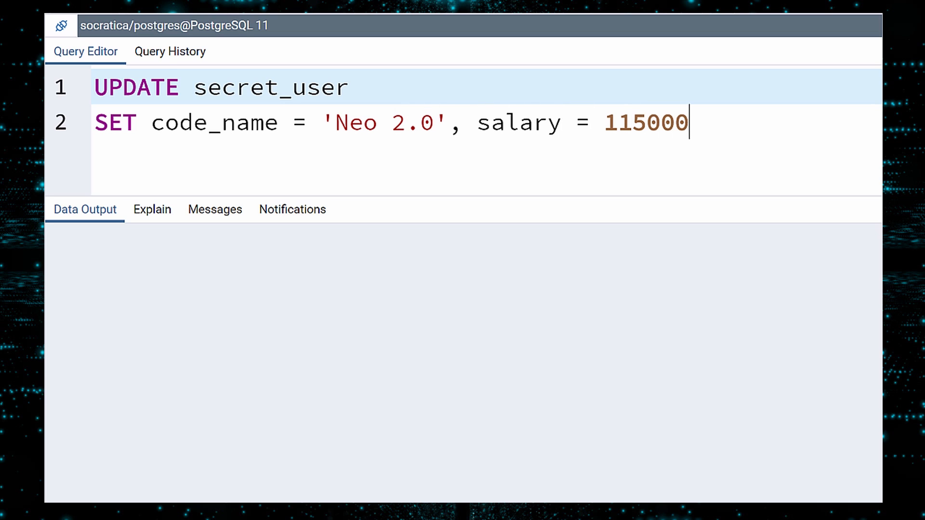
{"action": "key", "text": "Enter"}
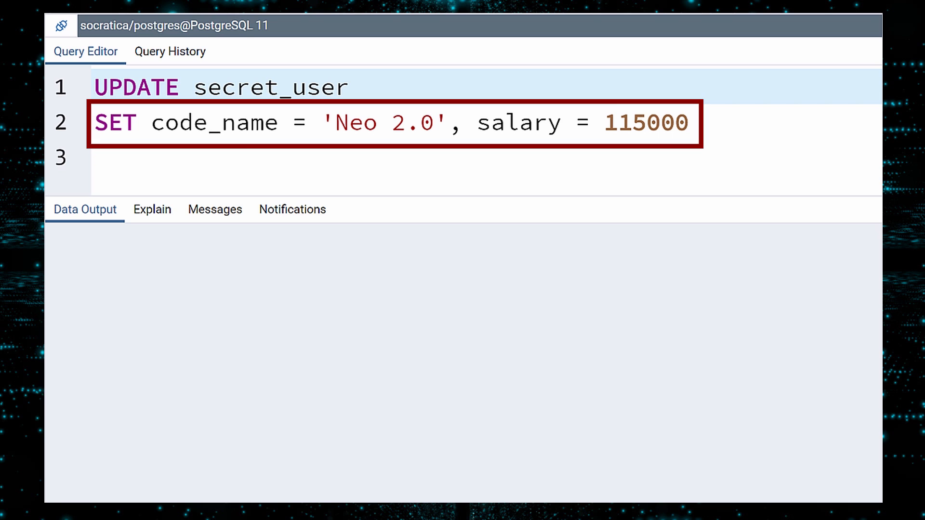
{"action": "left_click", "coordinate": [99, 159]}
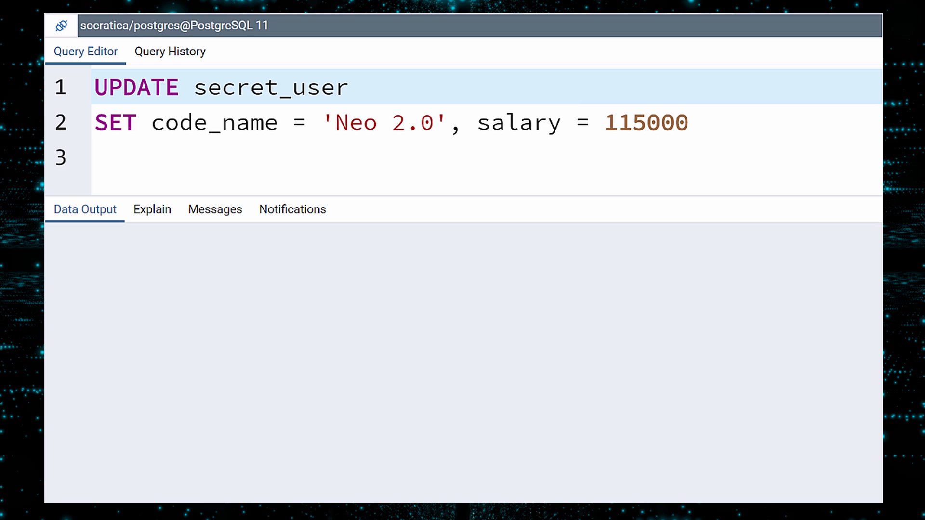
Add the condition WHERE first_name = 'Jack' and last_name = 'Ryan'; to the update
{"action": "type", "text": "W"}
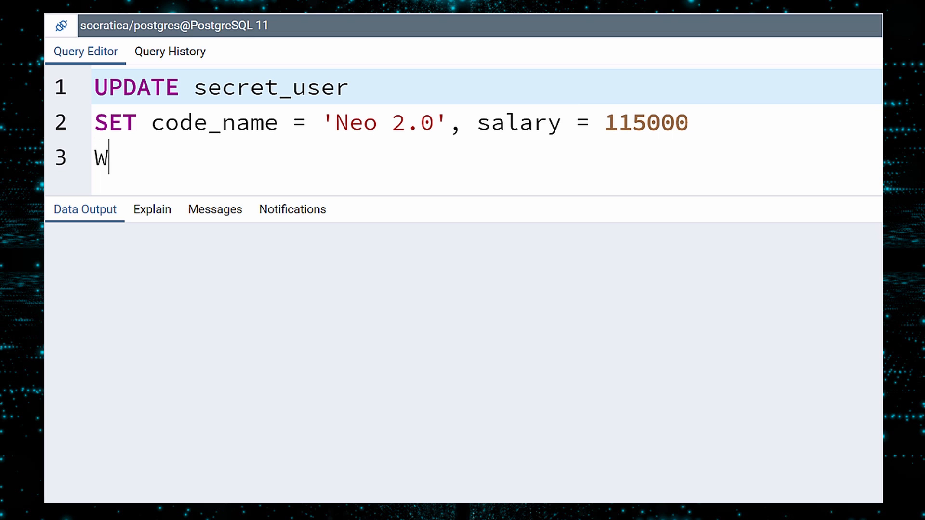
{"action": "type", "text": "HERE first_name"}
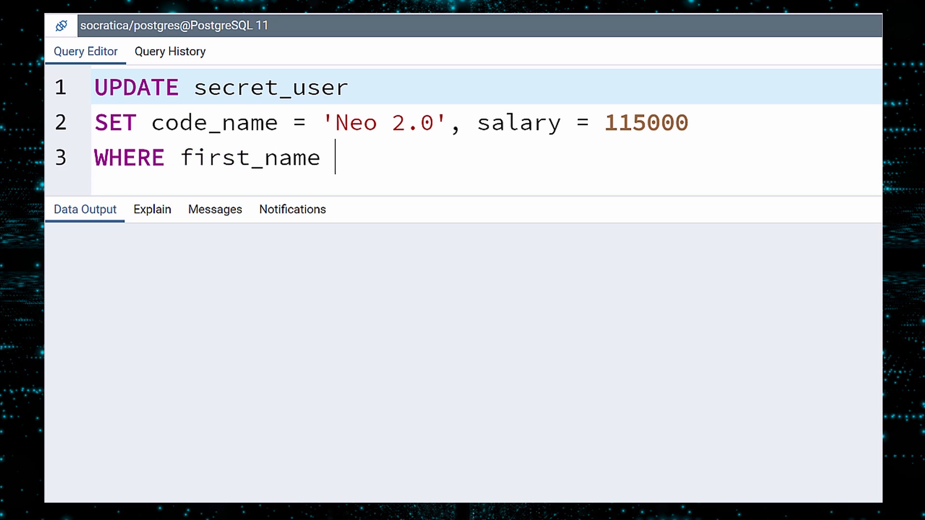
{"action": "type", "text": "= 'Jack'"}
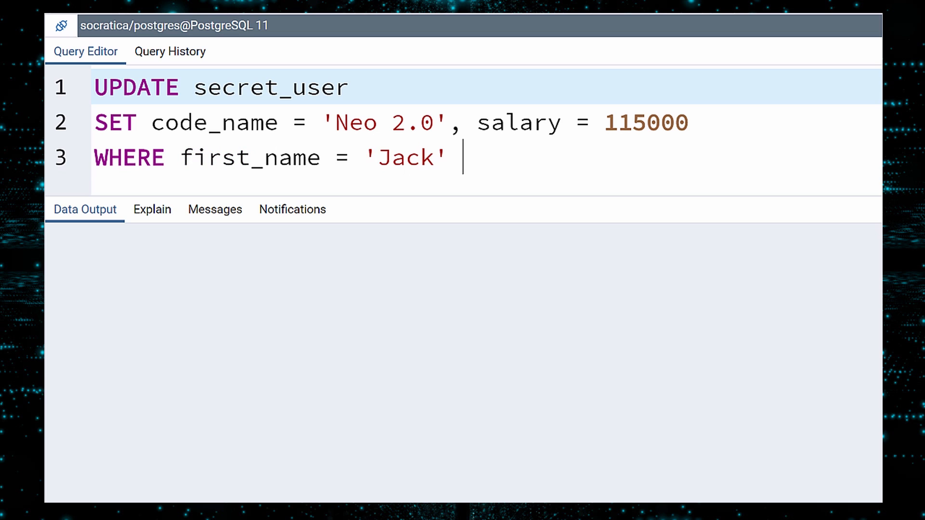
{"action": "type", "text": "and last_name = ''"}
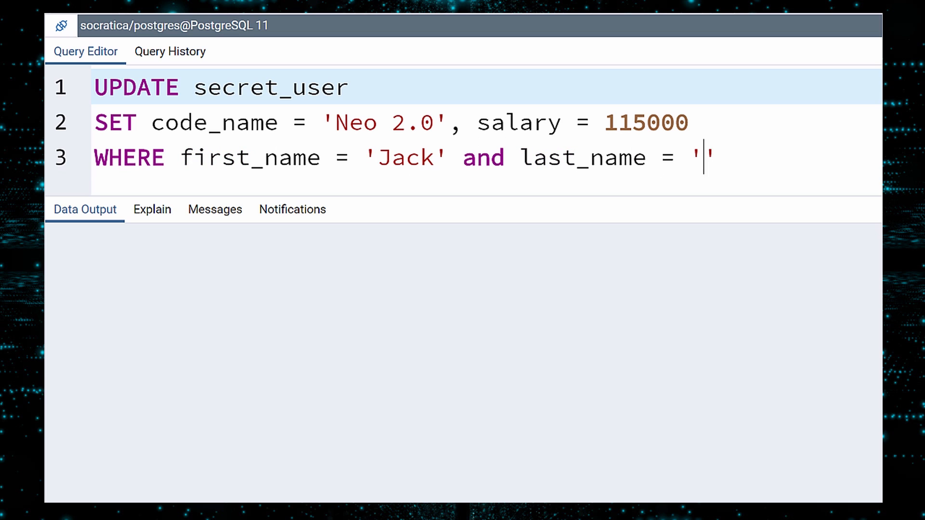
{"action": "type", "text": "Ryan';"}
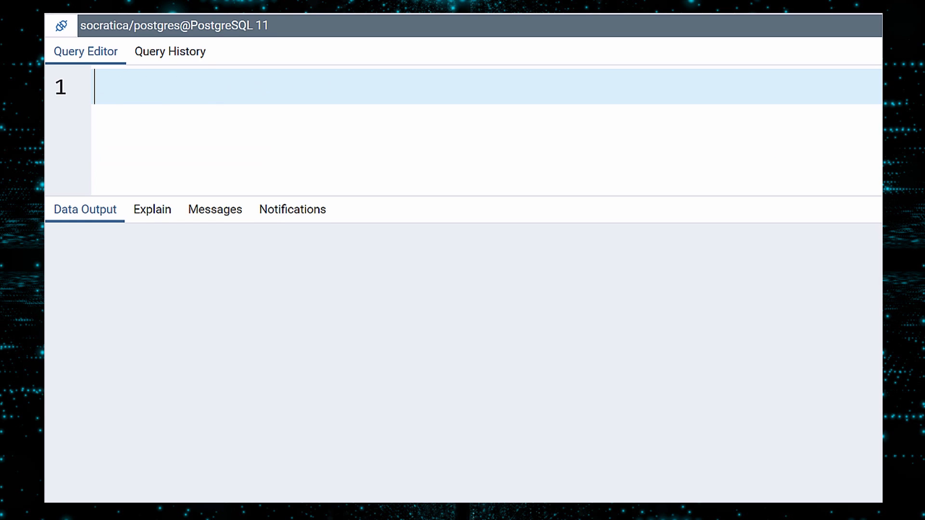
{"action": "type", "text": "SELECT *"}
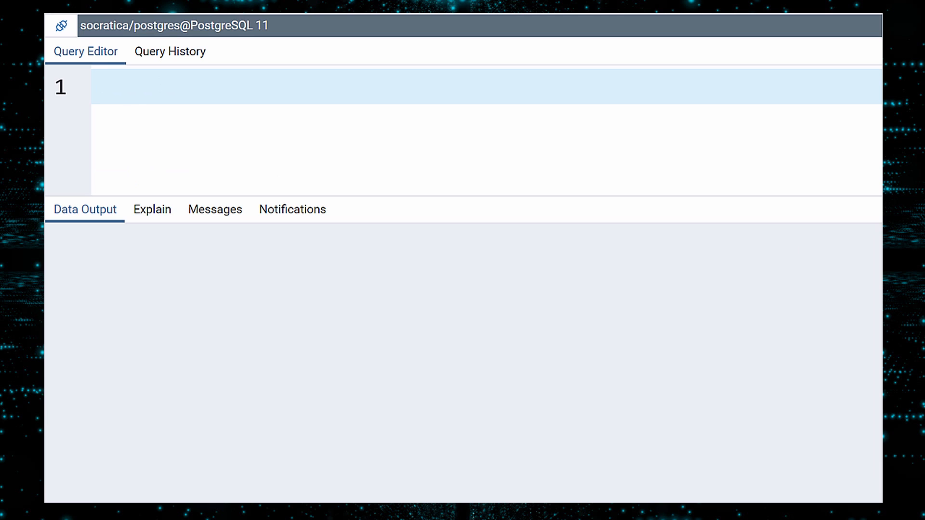
Write UPDATE secret_user SET salary = 115000 WHERE organization = 'MI6';
{"action": "type", "text": "UPDATE secret_user"}
{"action": "type", "text": "SET salar"}
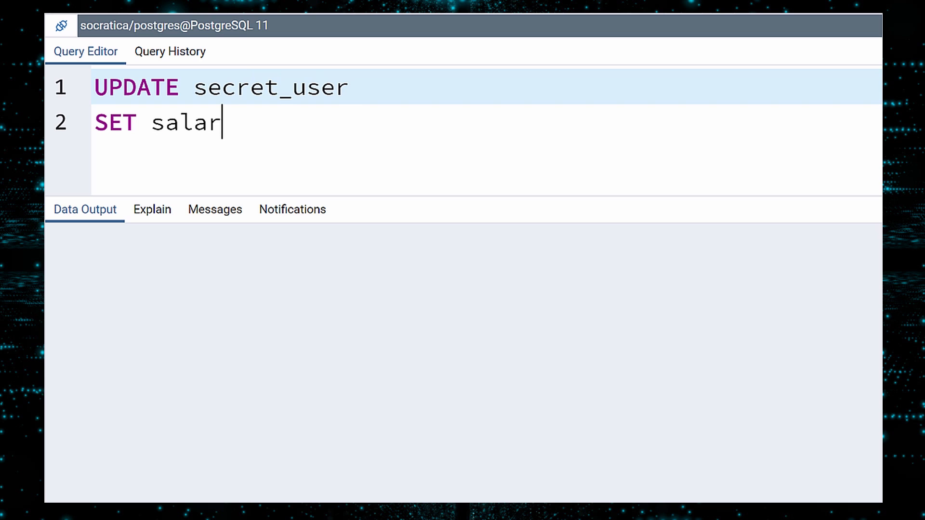
{"action": "type", "text": "y = 115000"}
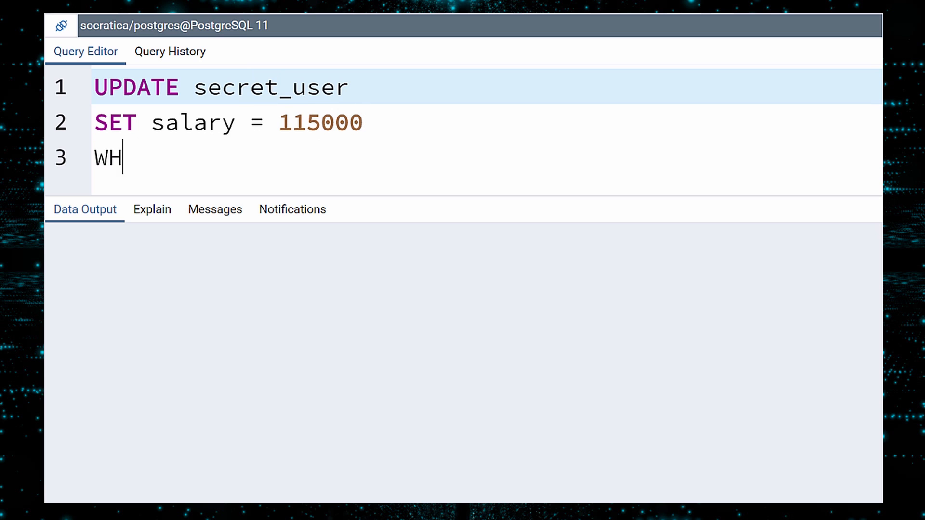
{"action": "type", "text": "ERE organizat"}
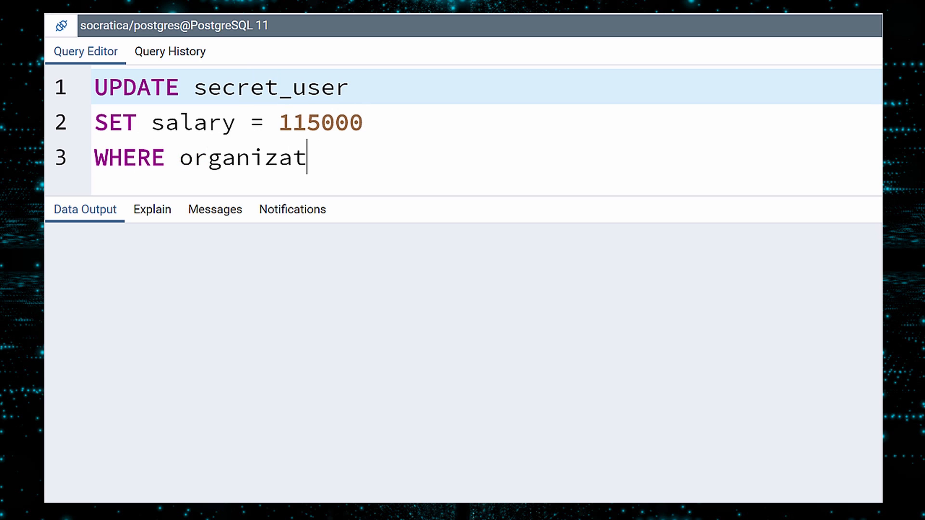
{"action": "type", "text": "ion = 'MI6'"}
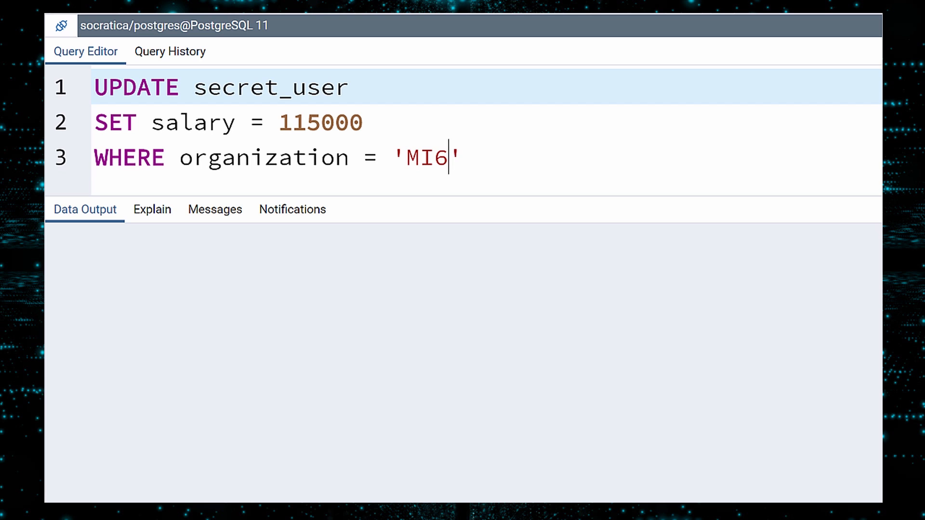
{"action": "type", "text": ";"}
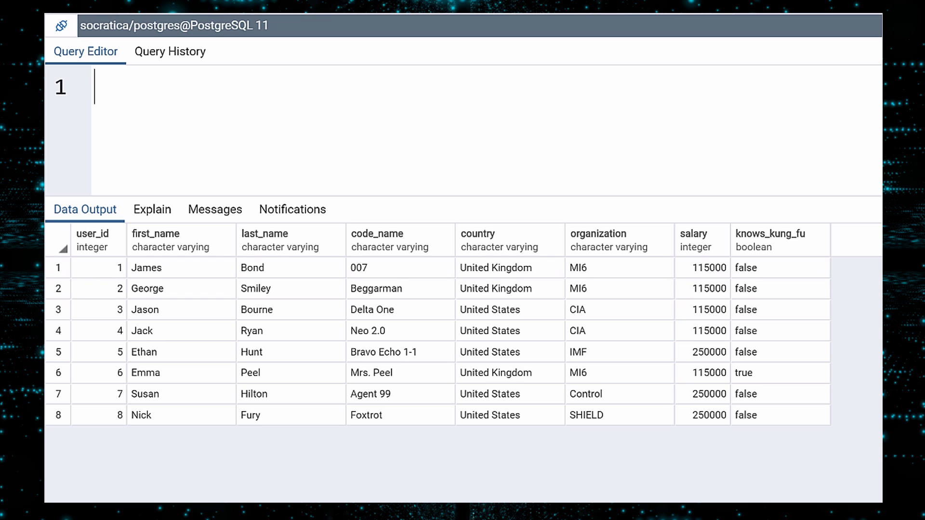
Write UPDATE secret_user SET knows_kung_fu = TRUE WHERE user_id IN (5,7,8);
{"action": "type", "text": "UPDATE secret_user"}
{"action": "type", "text": "SET knows_"}
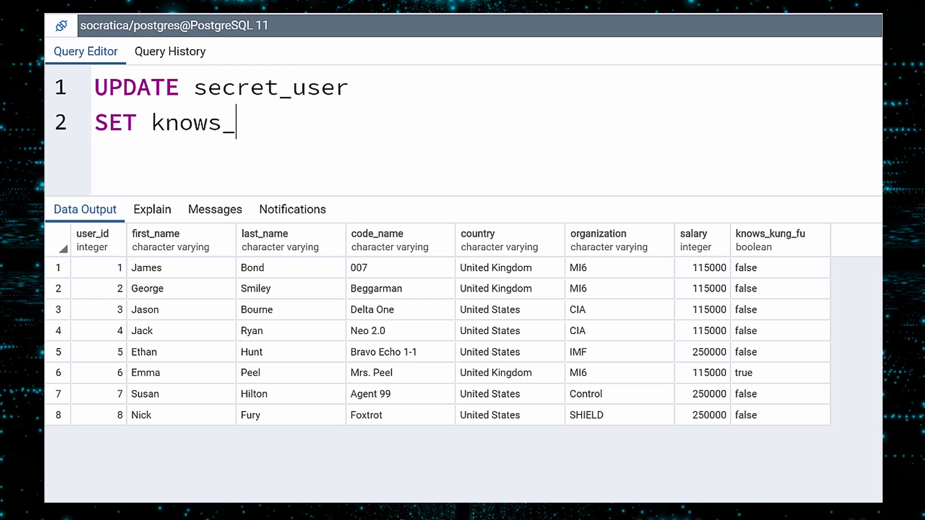
{"action": "type", "text": "kung_fu = TRUE"}
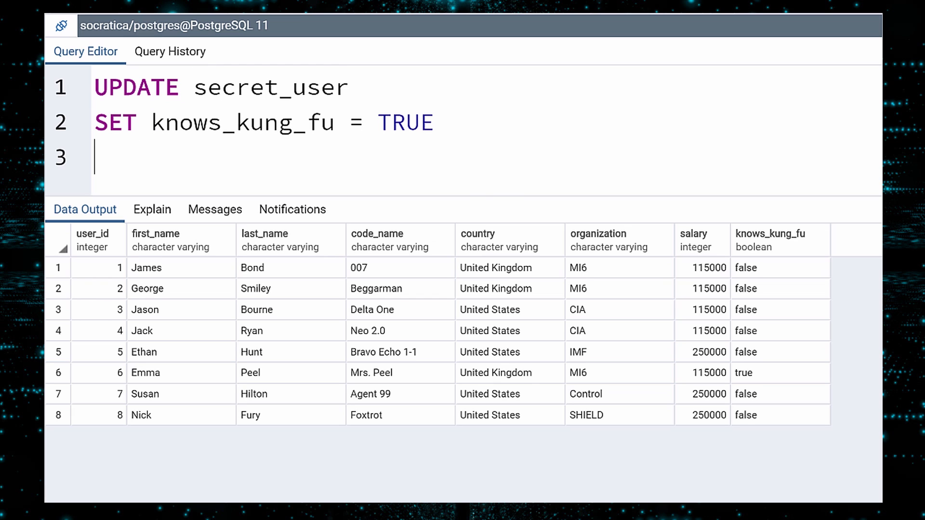
{"action": "type", "text": "WHERE"}
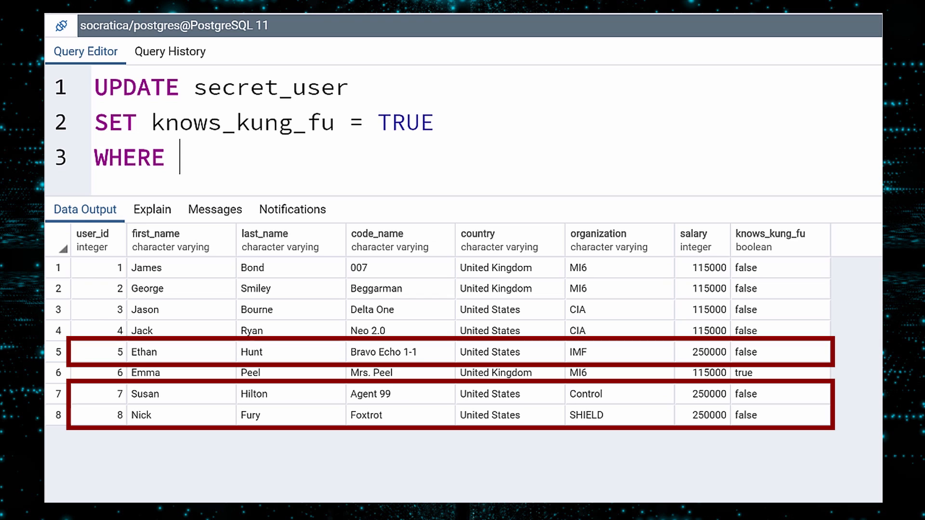
{"action": "type", "text": "user_id IN (5)"}
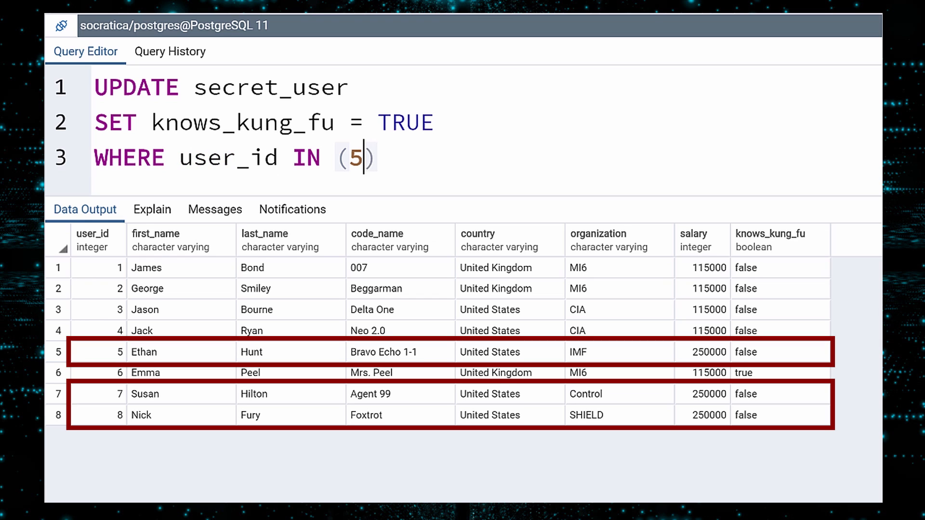
{"action": "type", "text": ",7,8;"}
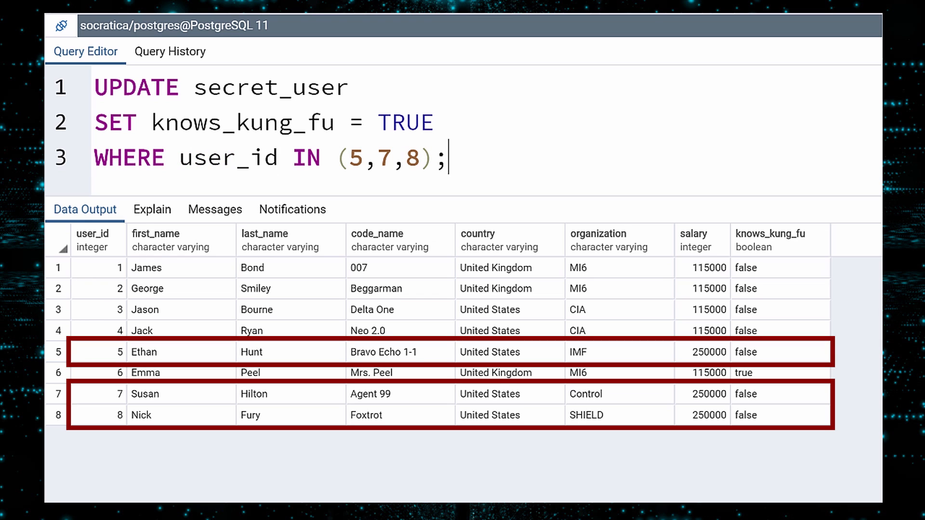
{"action": "mouse_move", "coordinate": [307, 190]}
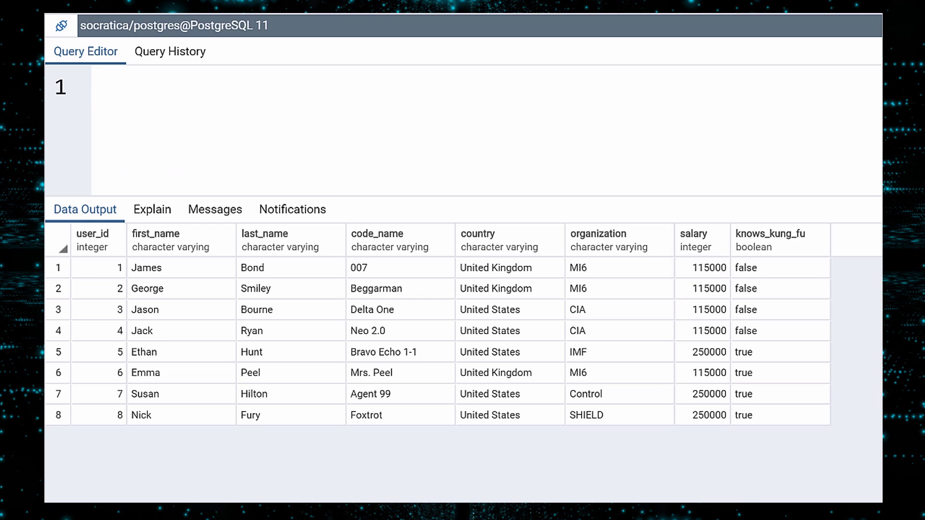
Run UPDATE secret_user SET salary = 1.1*salary; to give everyone a 10% raise
{"action": "type", "text": "UPDATE s"}
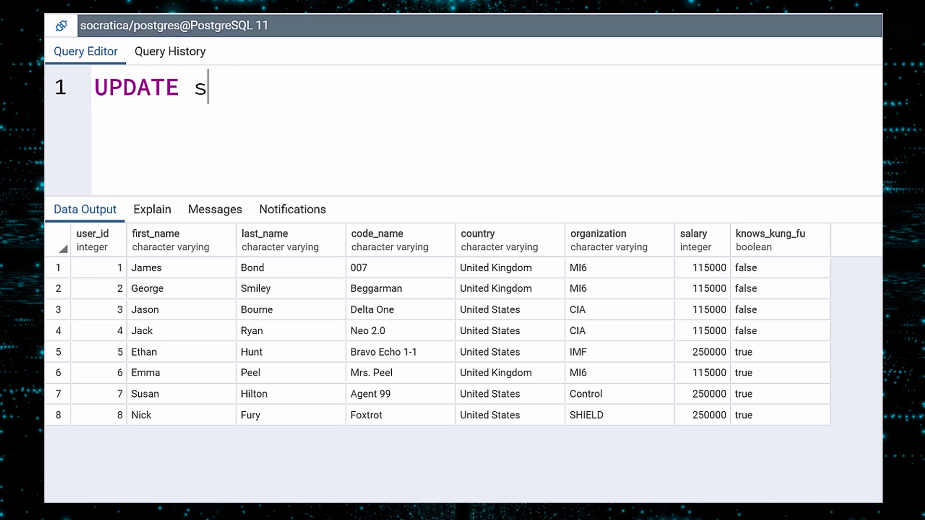
{"action": "type", "text": "ecret_user"}
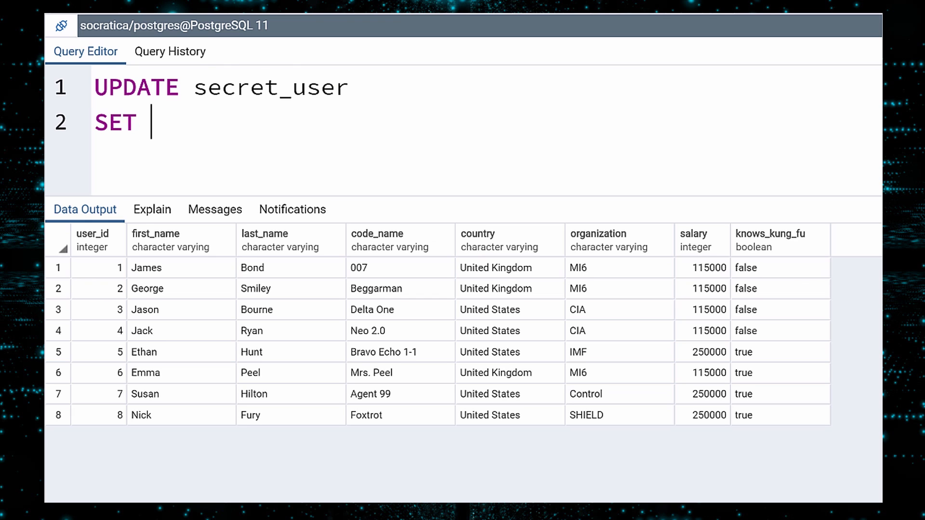
{"action": "type", "text": "salary = 1.1*s"}
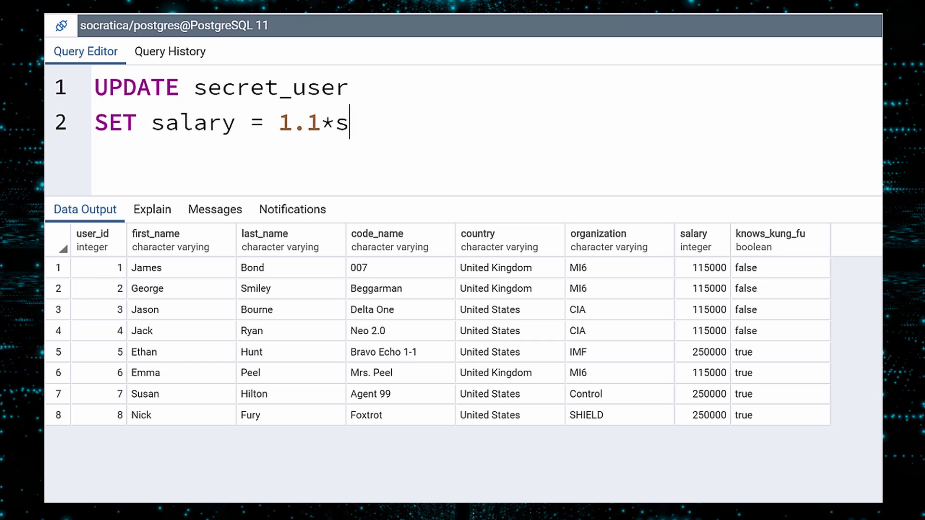
{"action": "type", "text": "alary;"}
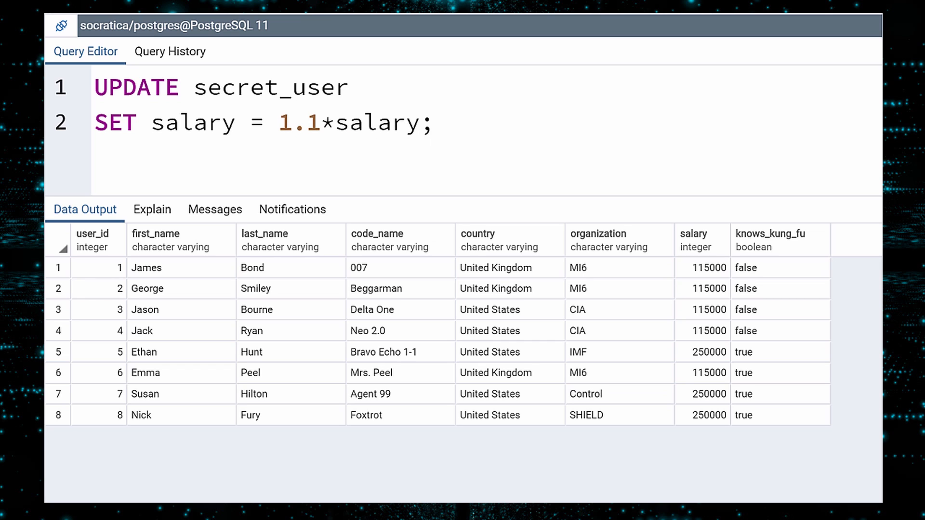
{"action": "left_click", "coordinate": [437, 124]}
{"action": "type", "text": "FROM secr"}
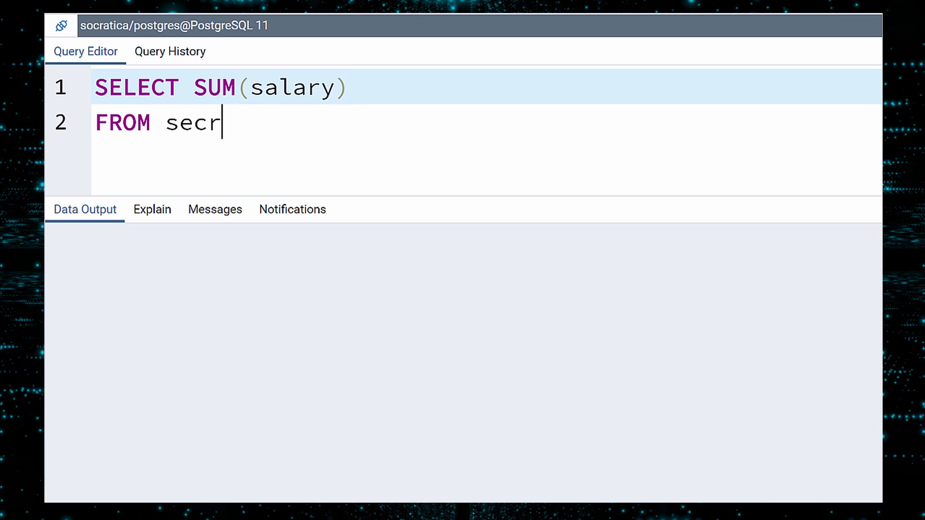
Run SELECT SUM(salary) FROM secret_user;, returning a total of 1457500
{"action": "type", "text": "et_user;"}
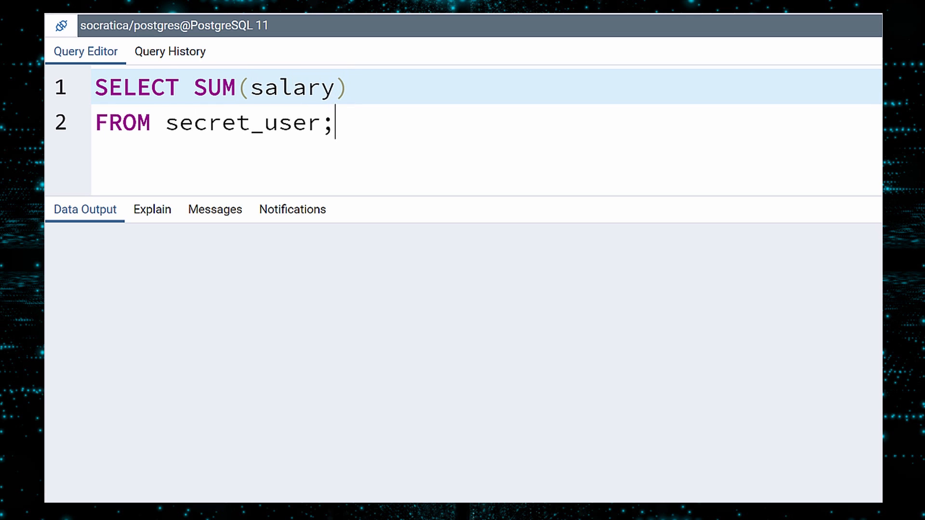
{"action": "key", "text": "F5"}
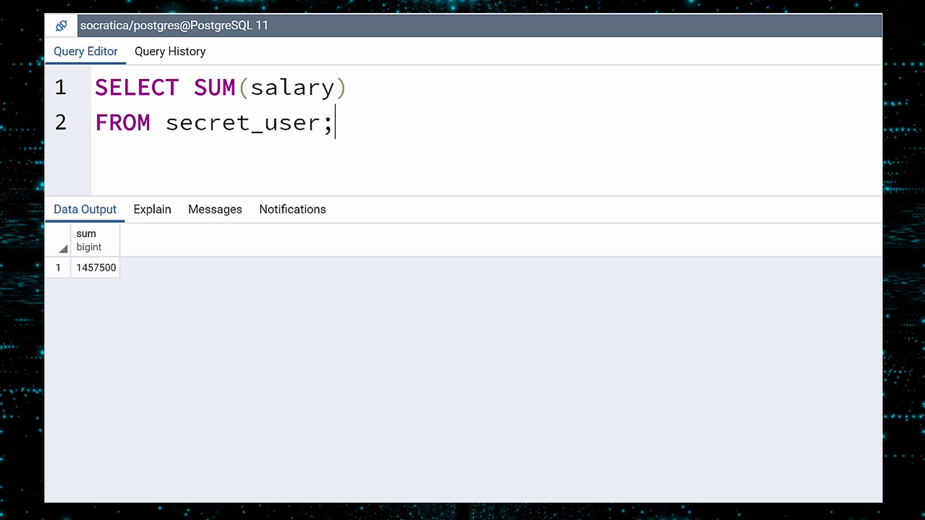